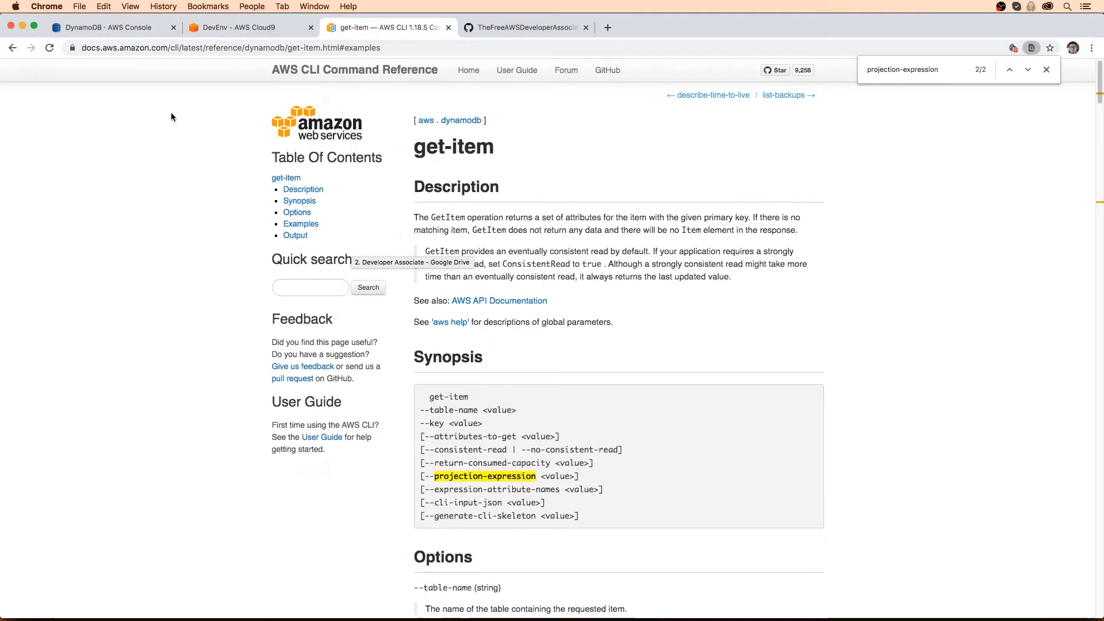
Step: Open the dynamodb batch-get-item reference page and scroll to its multiple-items example
{"action": "left_click", "coordinate": [467, 119]}
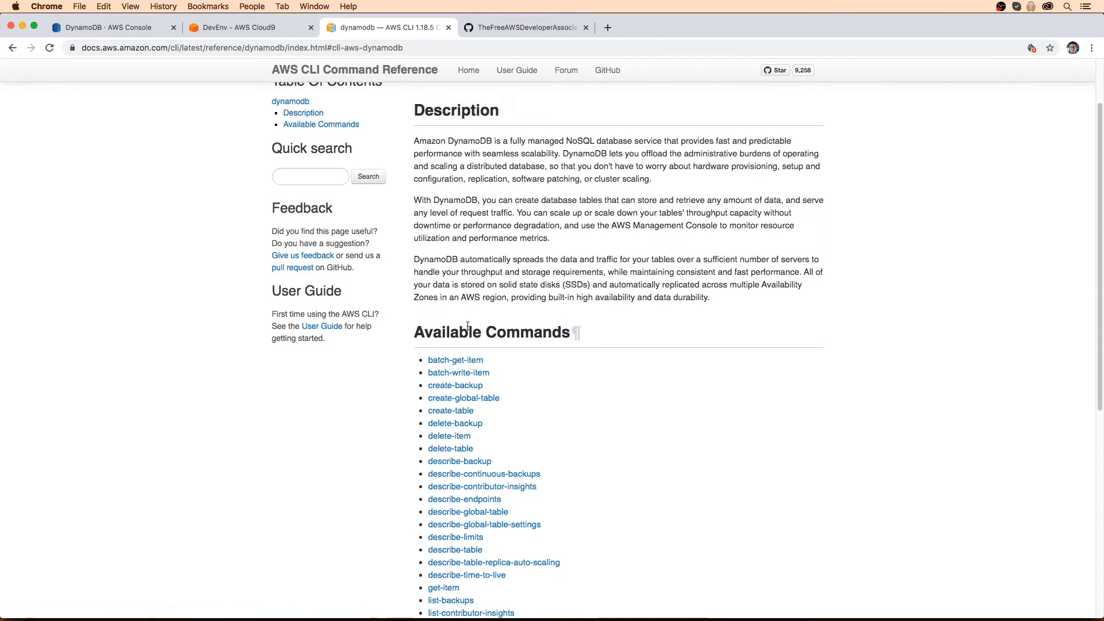
{"action": "left_click", "coordinate": [455, 359]}
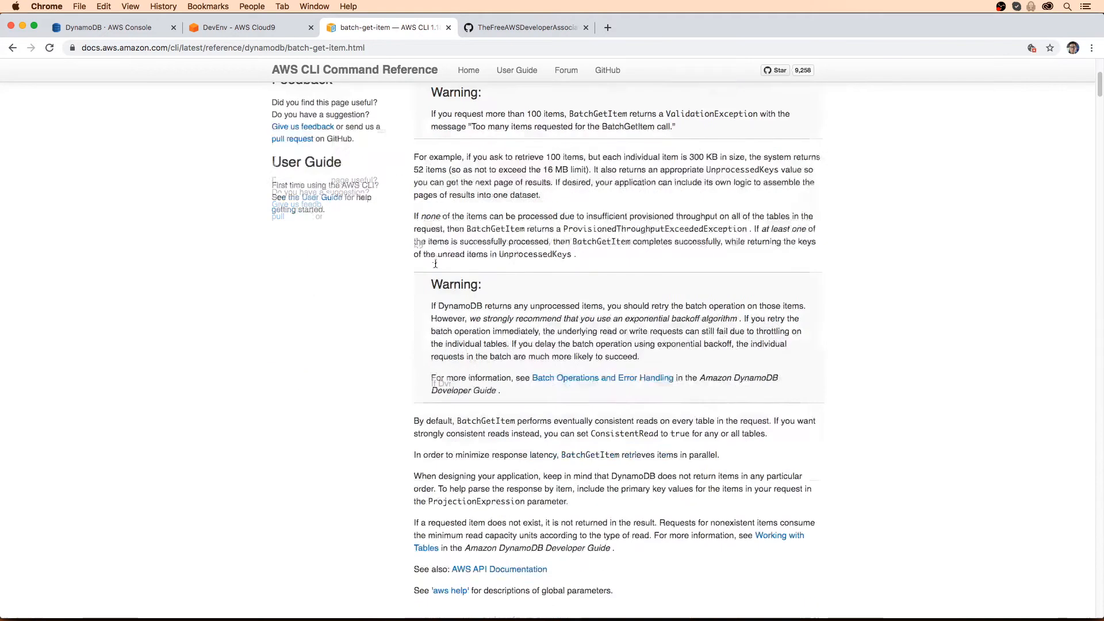
{"action": "scroll", "scroll_direction": "down", "scroll_amount": 3}
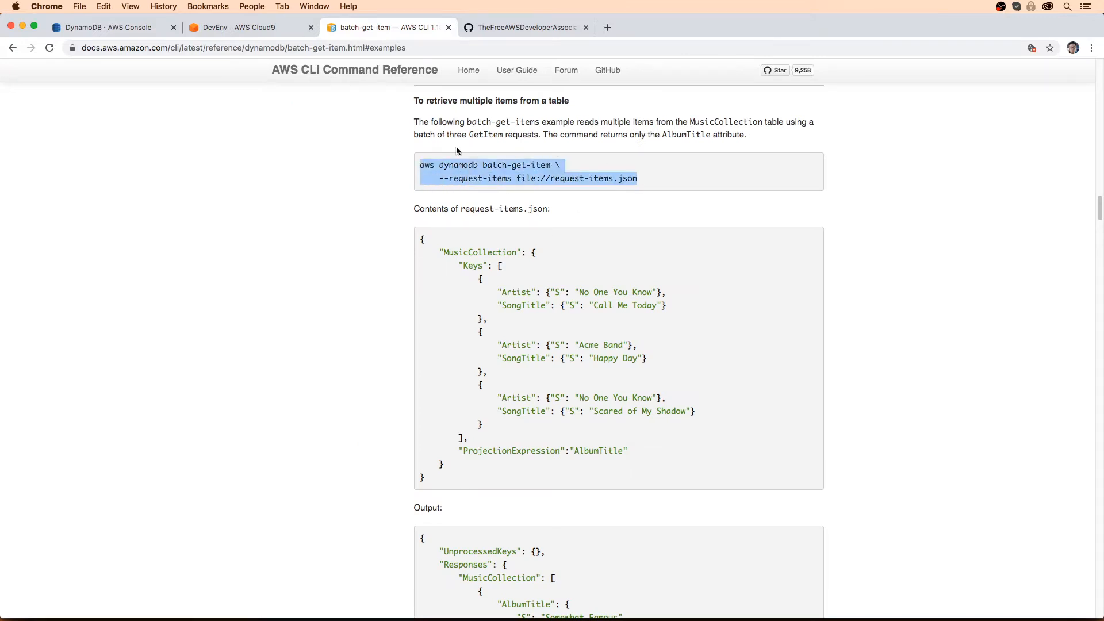
{"action": "mouse_move", "coordinate": [258, 37]}
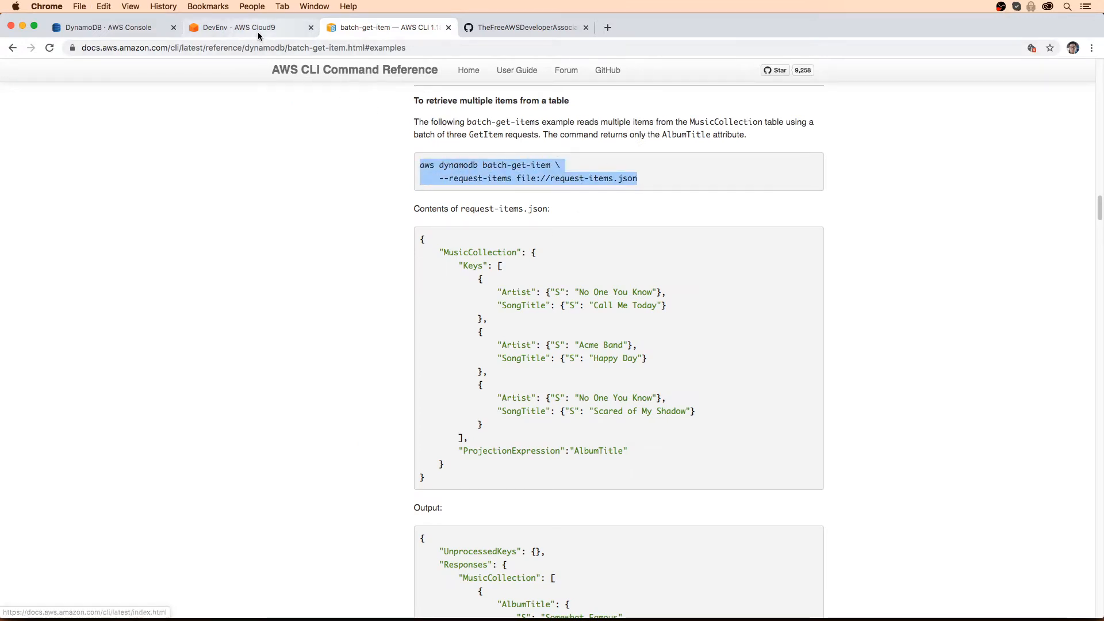
Step: Add the batch-get-item command to scratchpad.txt and create an empty request-items.json in Cloud9
{"action": "left_click", "coordinate": [239, 27]}
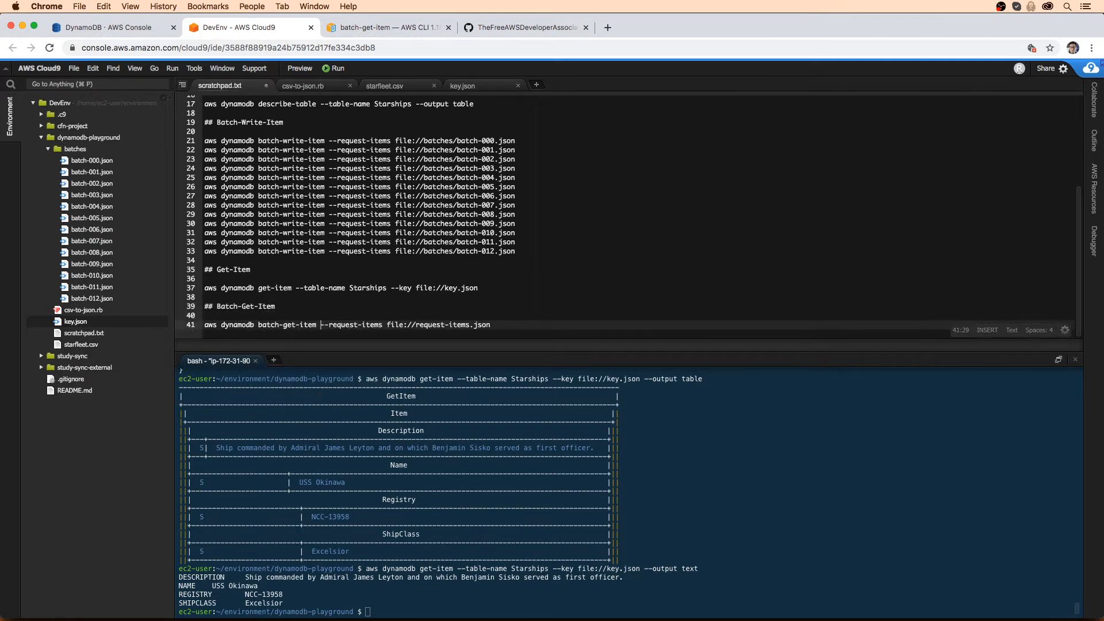
{"action": "left_click", "coordinate": [494, 324]}
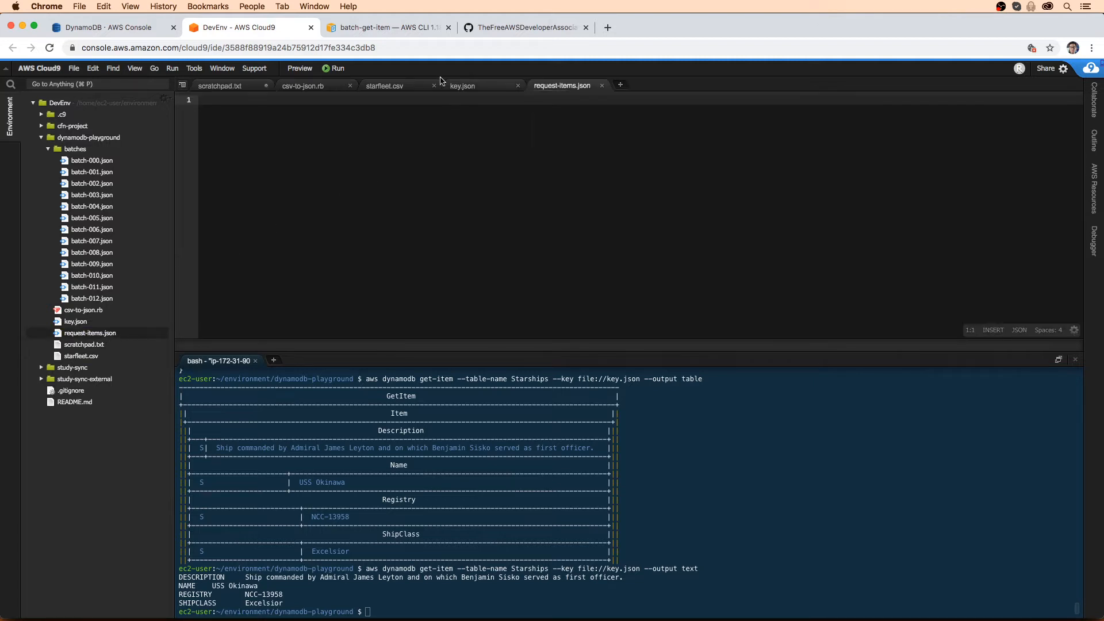
{"action": "left_click", "coordinate": [463, 85]}
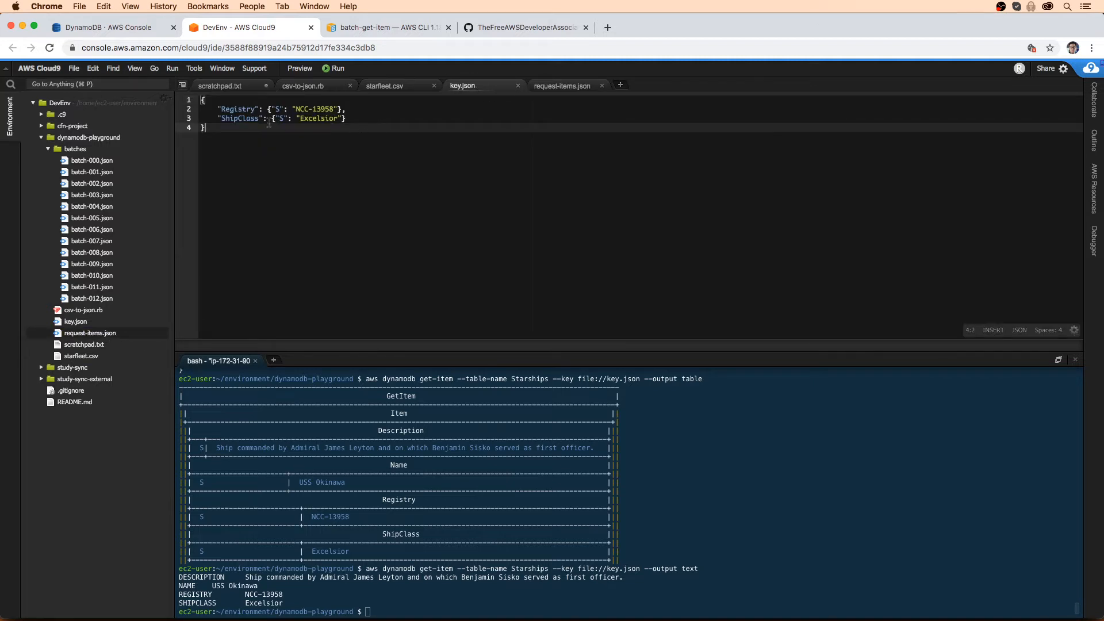
{"action": "mouse_move", "coordinate": [386, 28]}
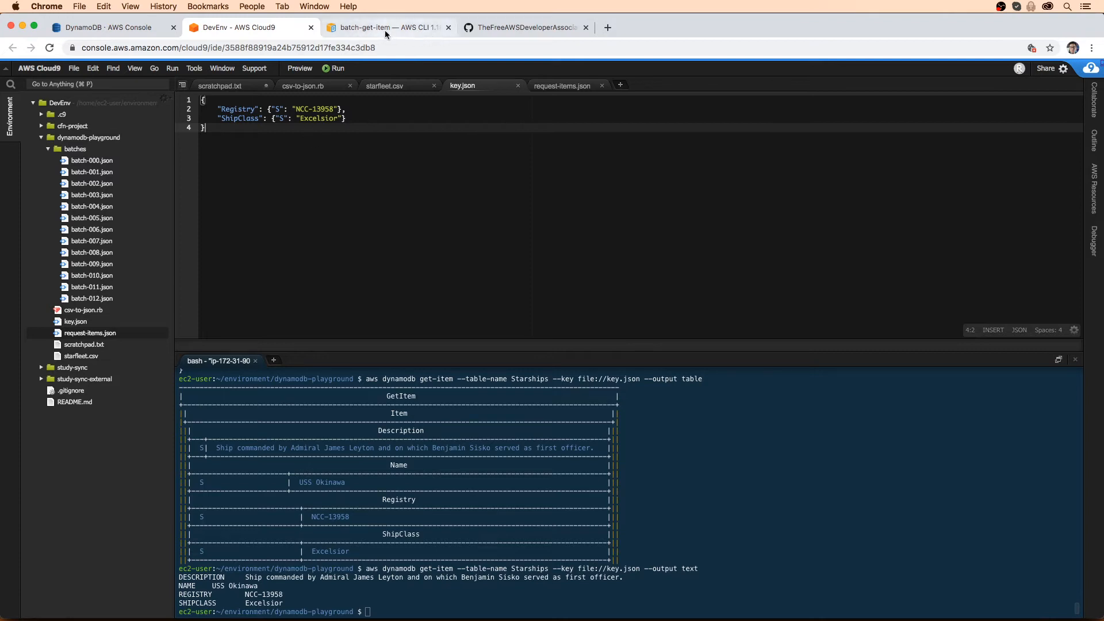
Step: Copy the example request-items.json block from the batch-get-item docs and return to Cloud9
{"action": "left_click", "coordinate": [387, 27]}
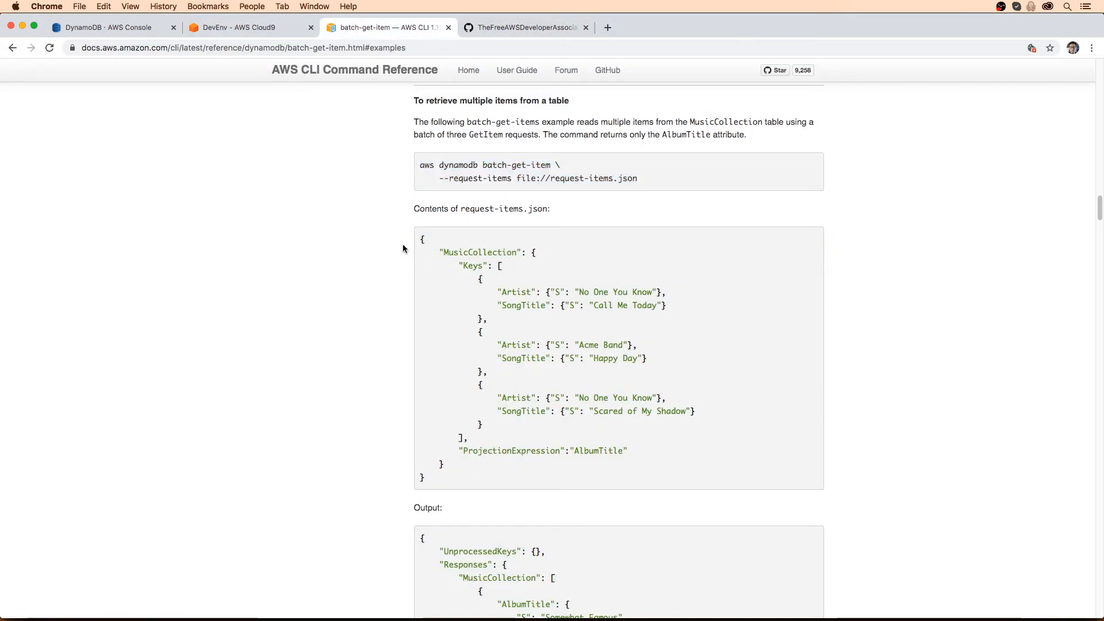
{"action": "double_click", "coordinate": [481, 252]}
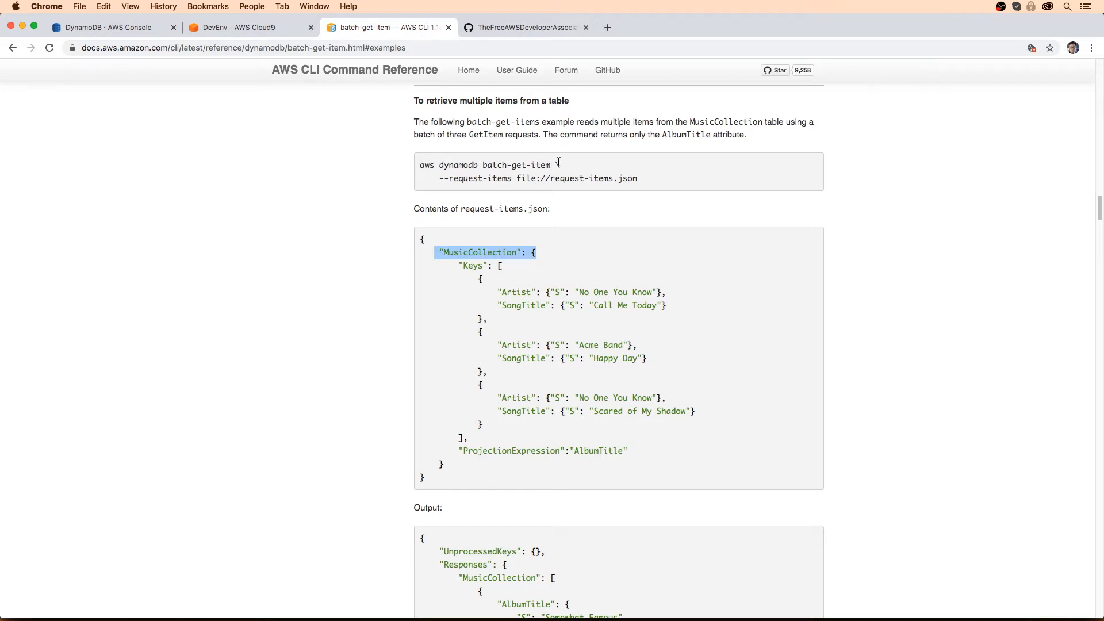
{"action": "left_click", "coordinate": [517, 437]}
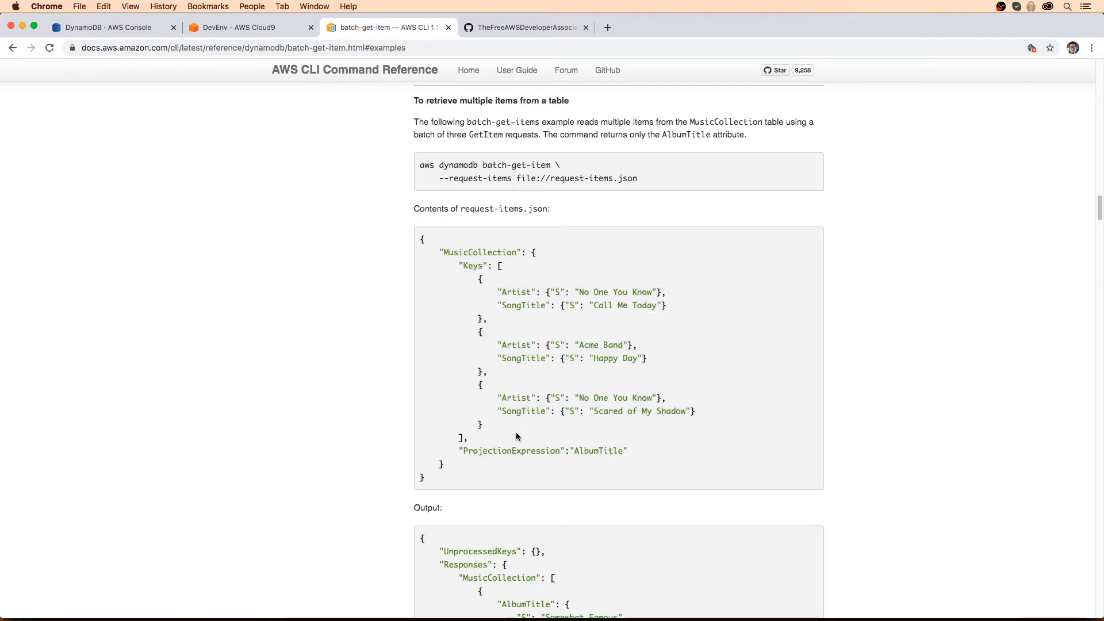
{"action": "scroll", "scroll_direction": "up", "scroll_amount": 3}
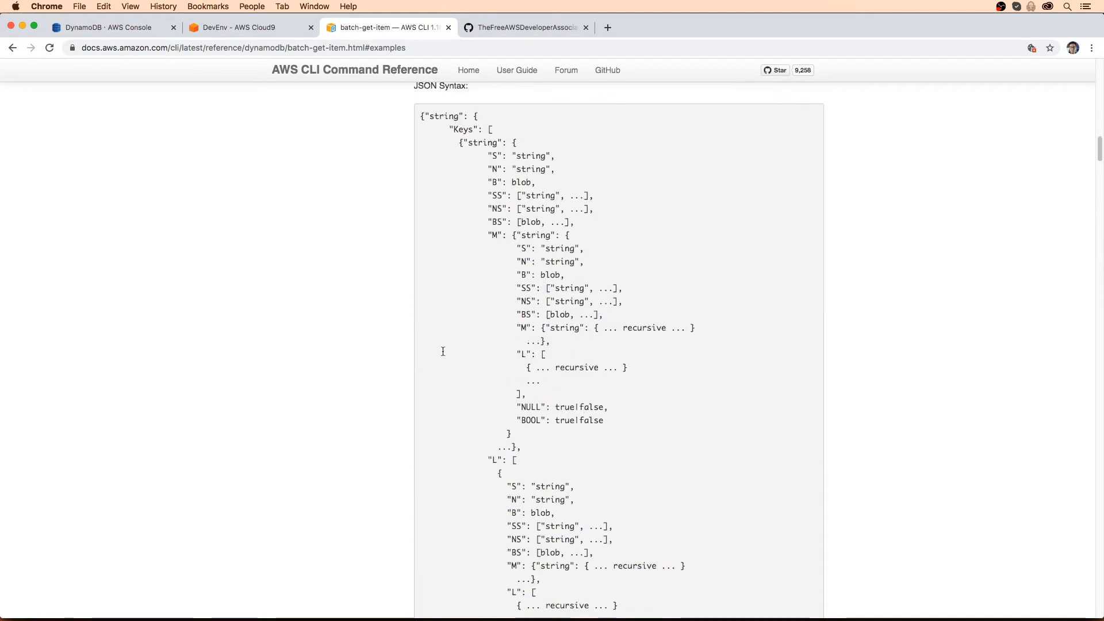
{"action": "scroll", "scroll_direction": "up", "scroll_amount": 3}
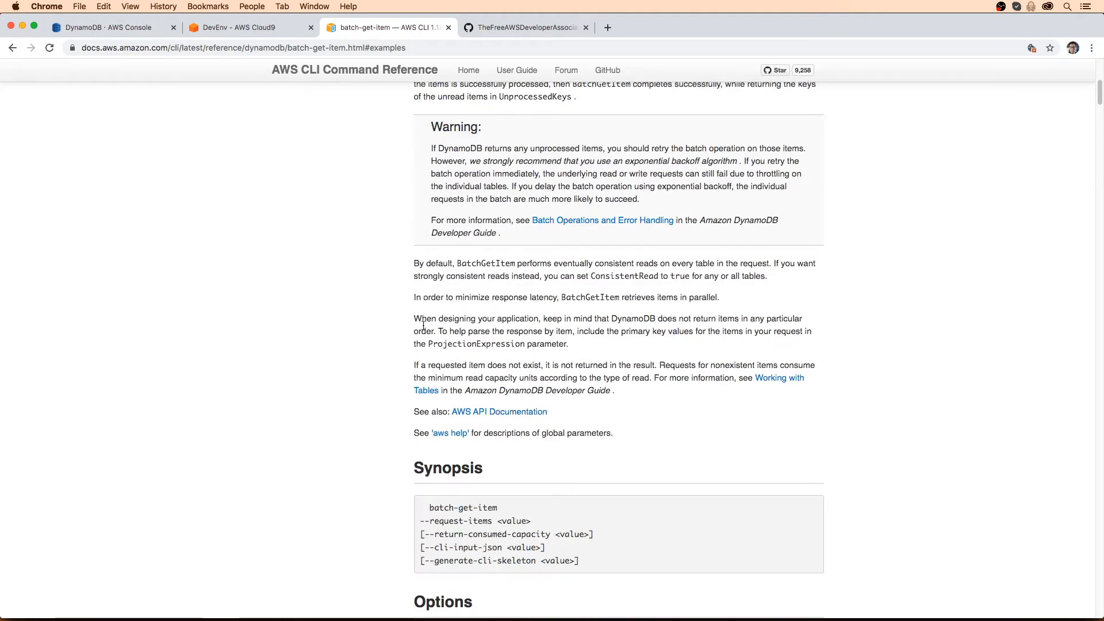
{"action": "scroll", "scroll_direction": "up", "scroll_amount": 3}
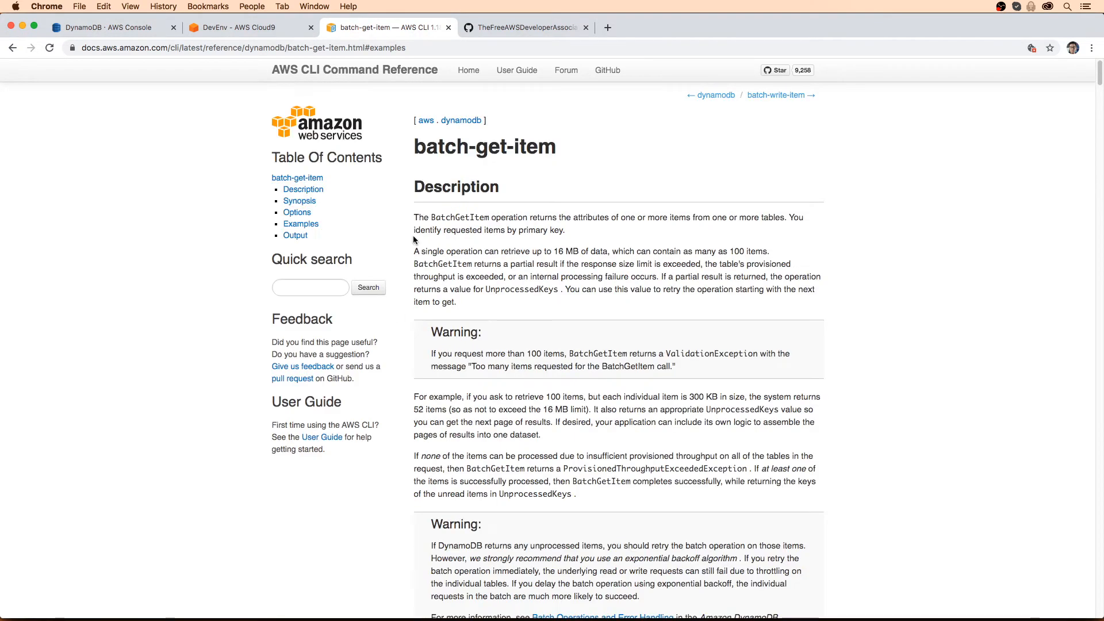
{"action": "scroll", "scroll_direction": "down", "scroll_amount": 3}
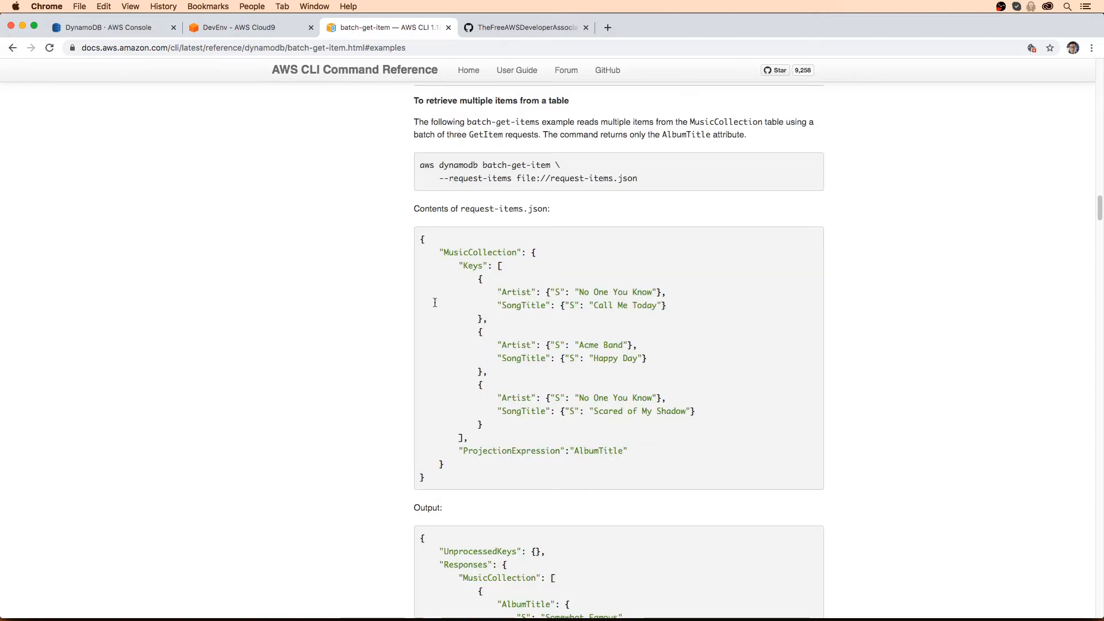
{"action": "scroll", "scroll_direction": "down", "scroll_amount": 3}
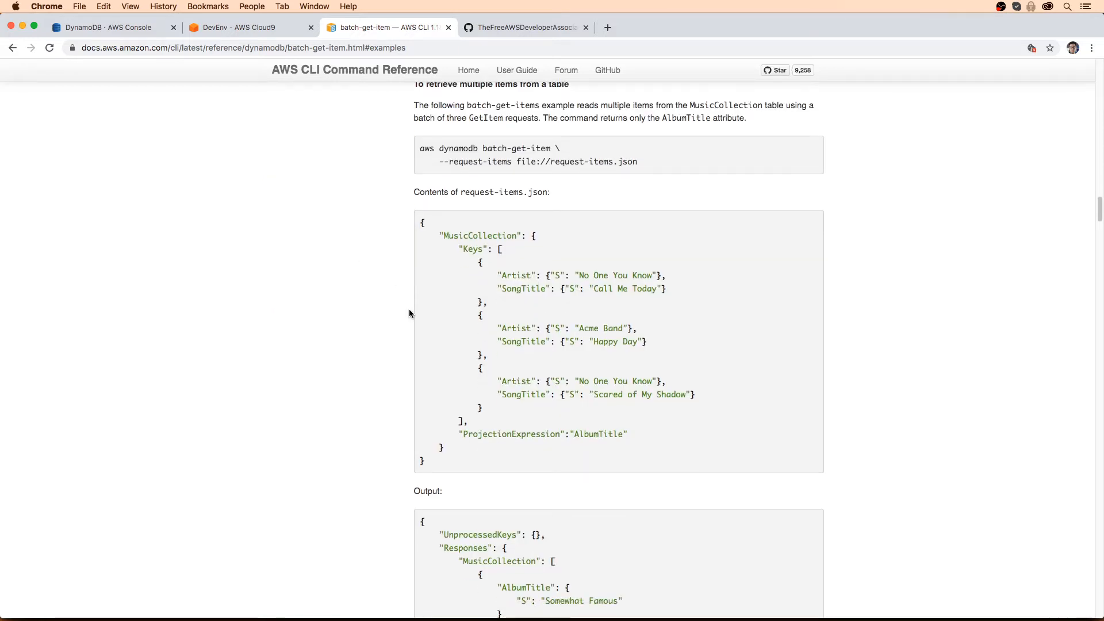
{"action": "mouse_move", "coordinate": [500, 436]}
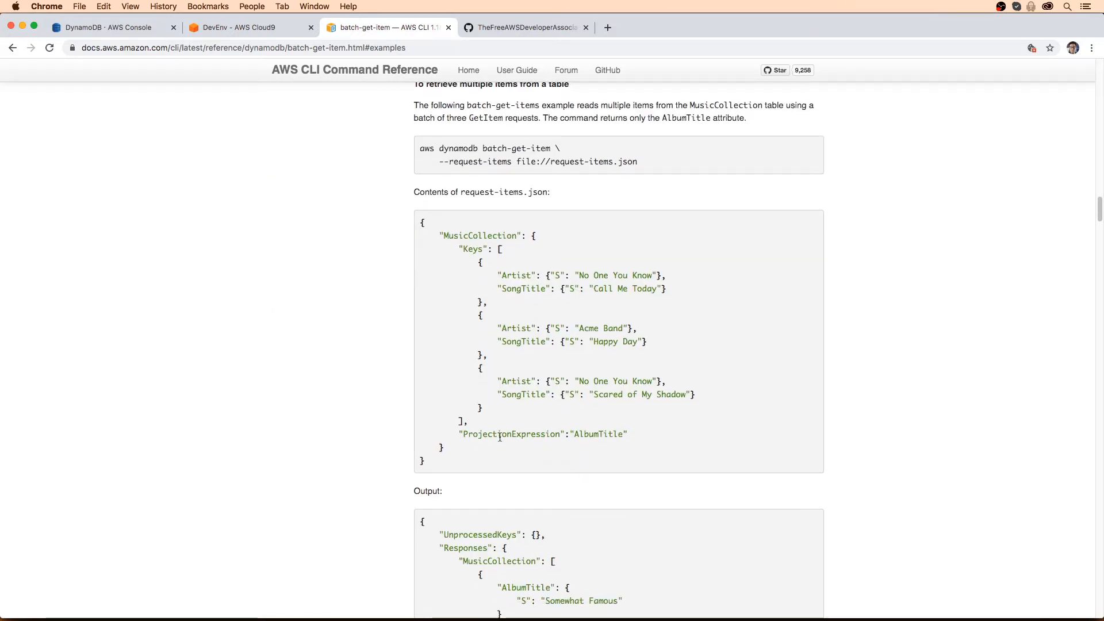
{"action": "mouse_move", "coordinate": [627, 436]}
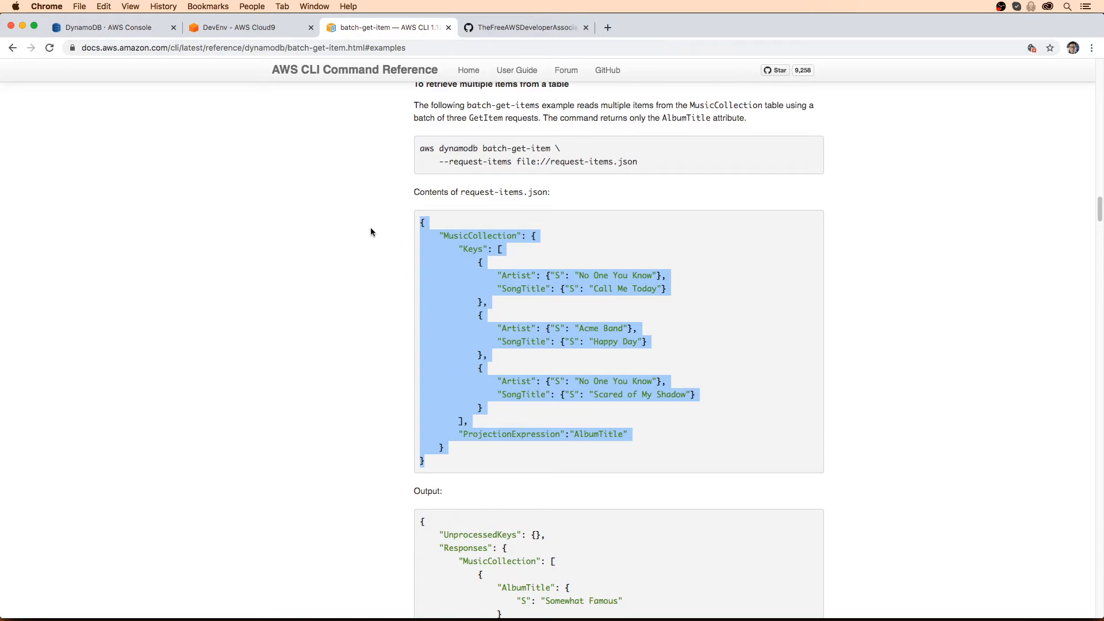
{"action": "left_click", "coordinate": [247, 28]}
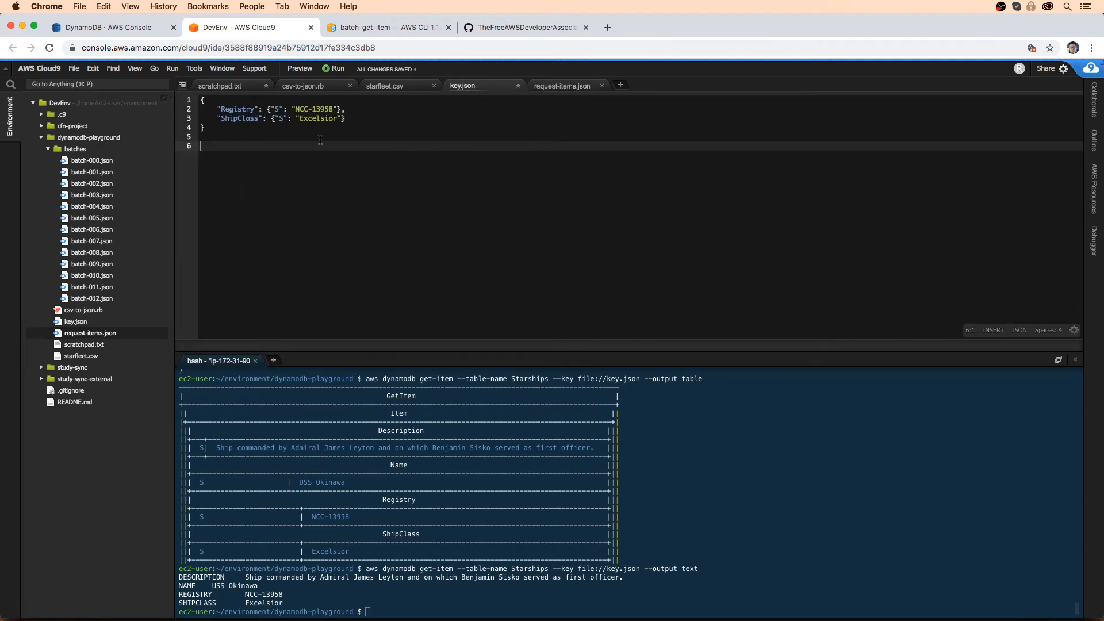
Step: Edit request-items.json so the first key uses Registry NCC-13958 and ShipClass Excelsior
{"action": "left_click", "coordinate": [561, 85]}
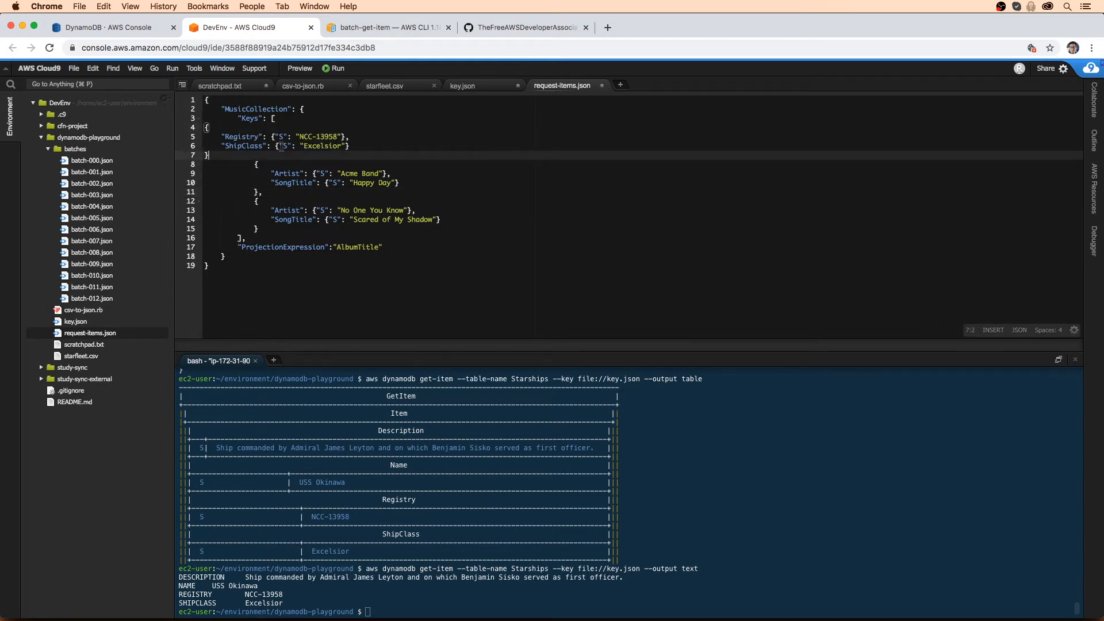
{"action": "left_click", "coordinate": [258, 229]}
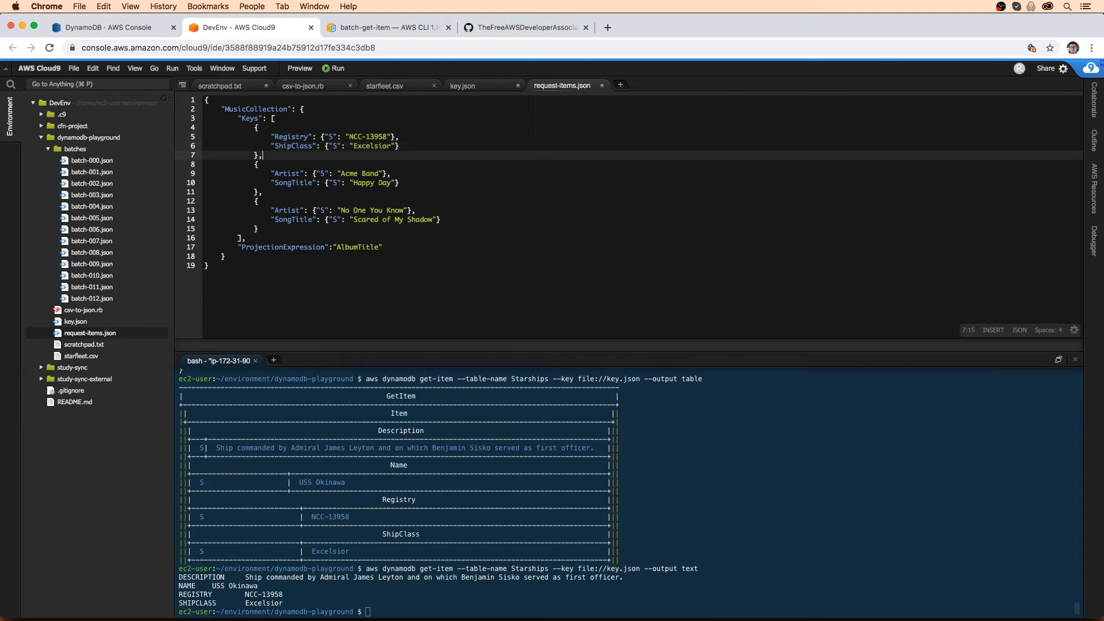
{"action": "left_click", "coordinate": [287, 229]}
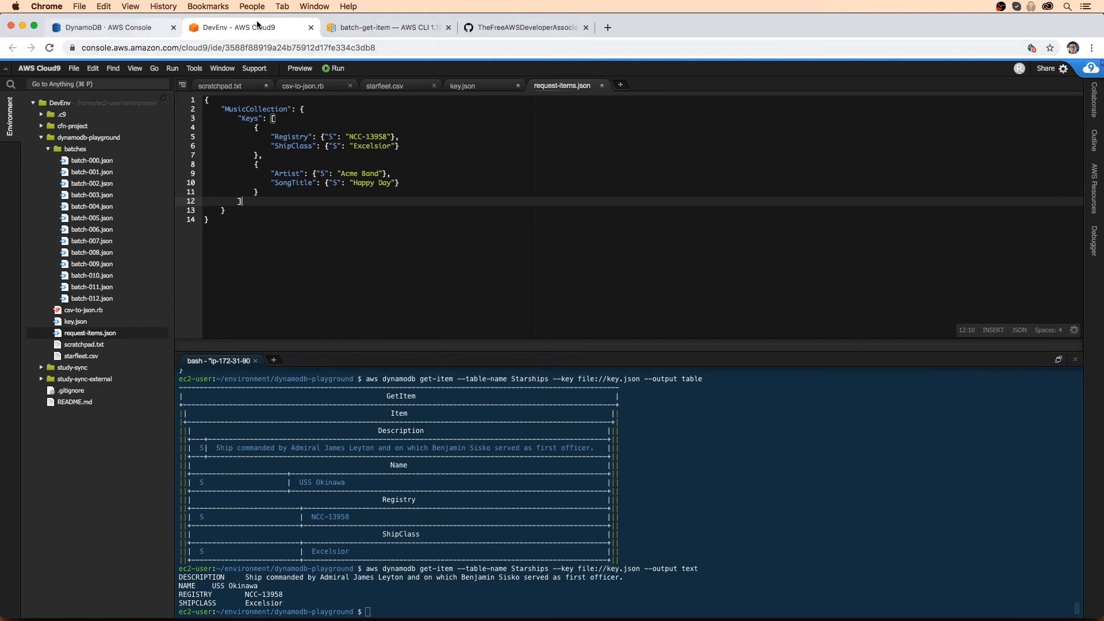
Step: Find USS Reliant in GitHub's starfleet.csv and copy its ship class, Miranda
{"action": "left_click", "coordinate": [524, 27]}
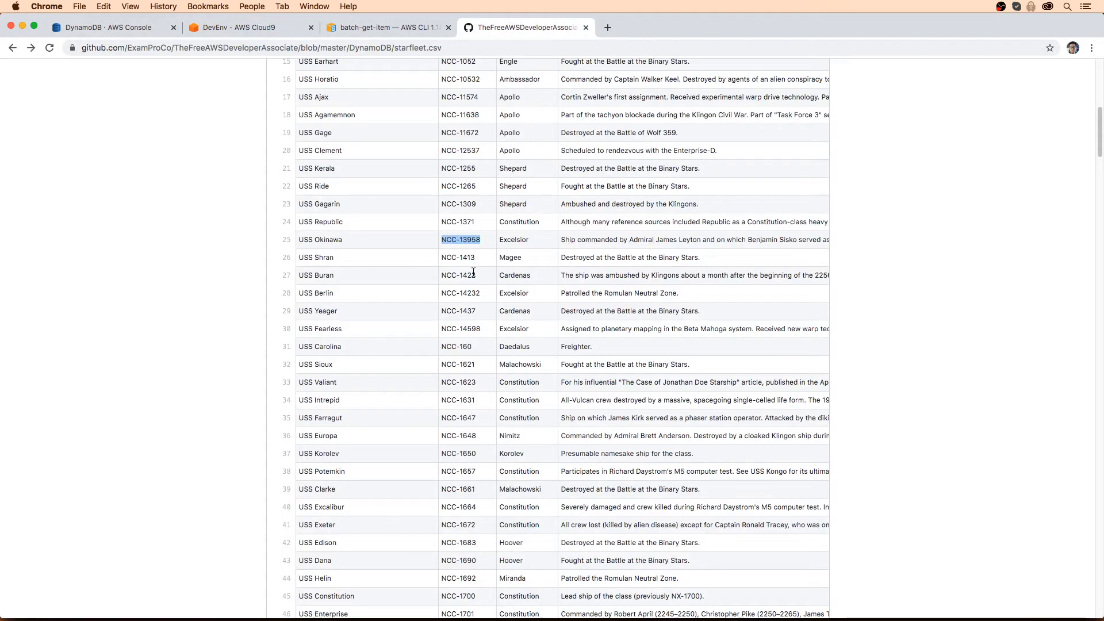
{"action": "scroll", "scroll_direction": "down", "scroll_amount": 3}
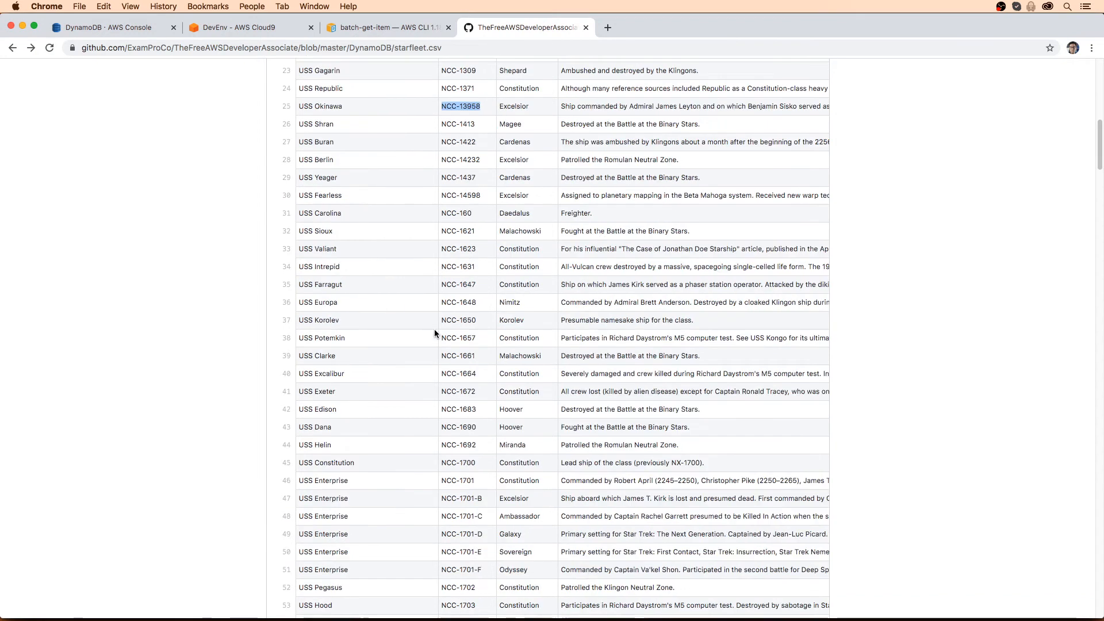
{"action": "scroll", "scroll_direction": "down", "scroll_amount": 3}
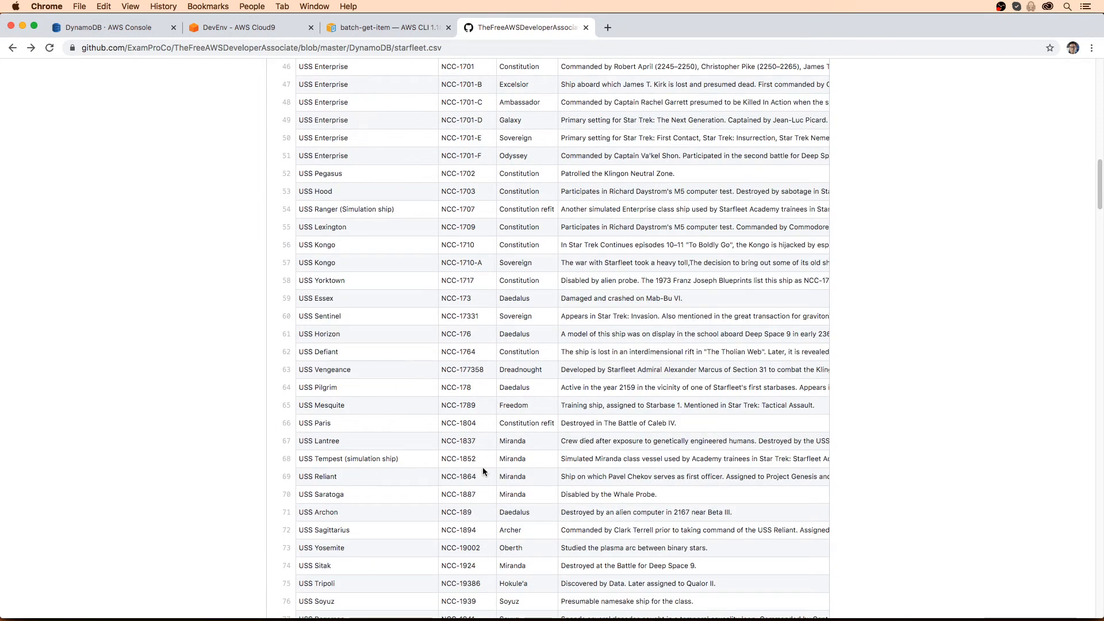
{"action": "double_click", "coordinate": [511, 476]}
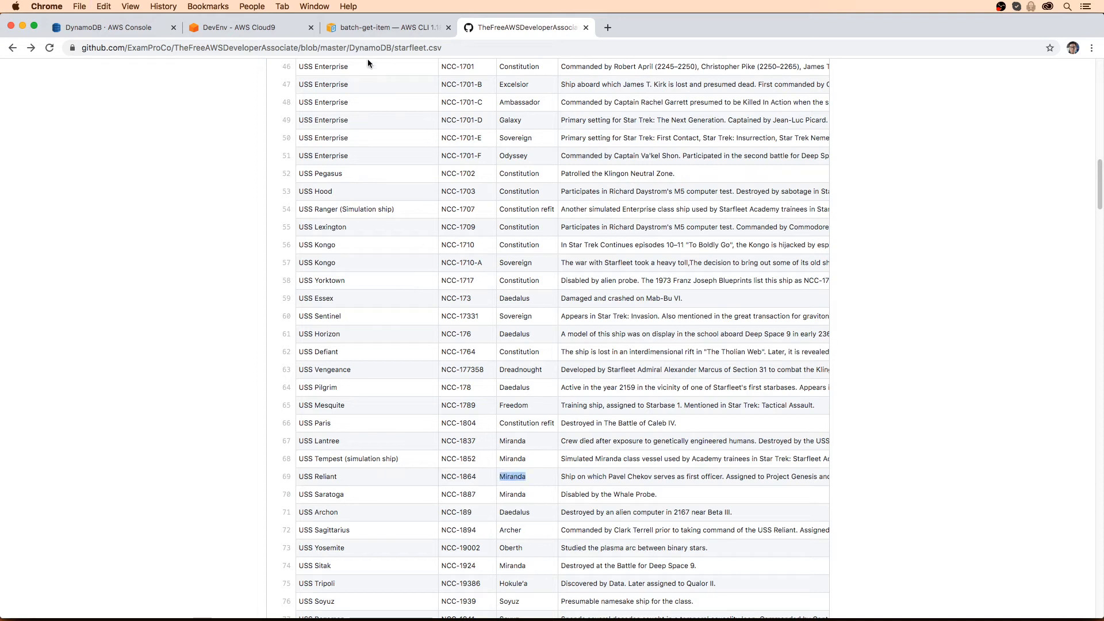
{"action": "mouse_move", "coordinate": [247, 23]}
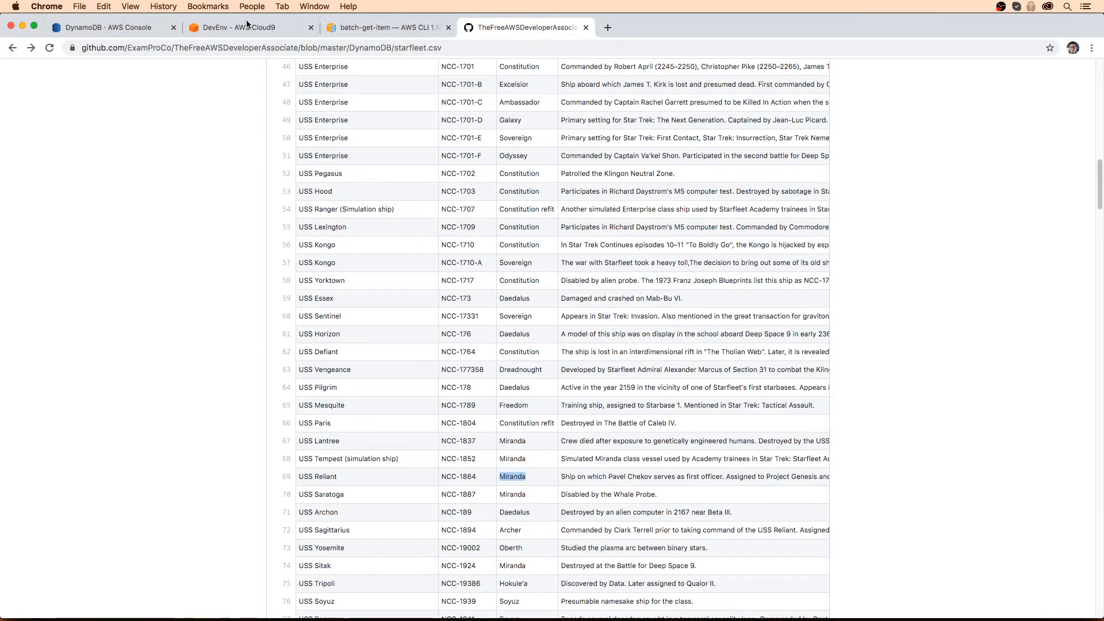
{"action": "left_click", "coordinate": [247, 27]}
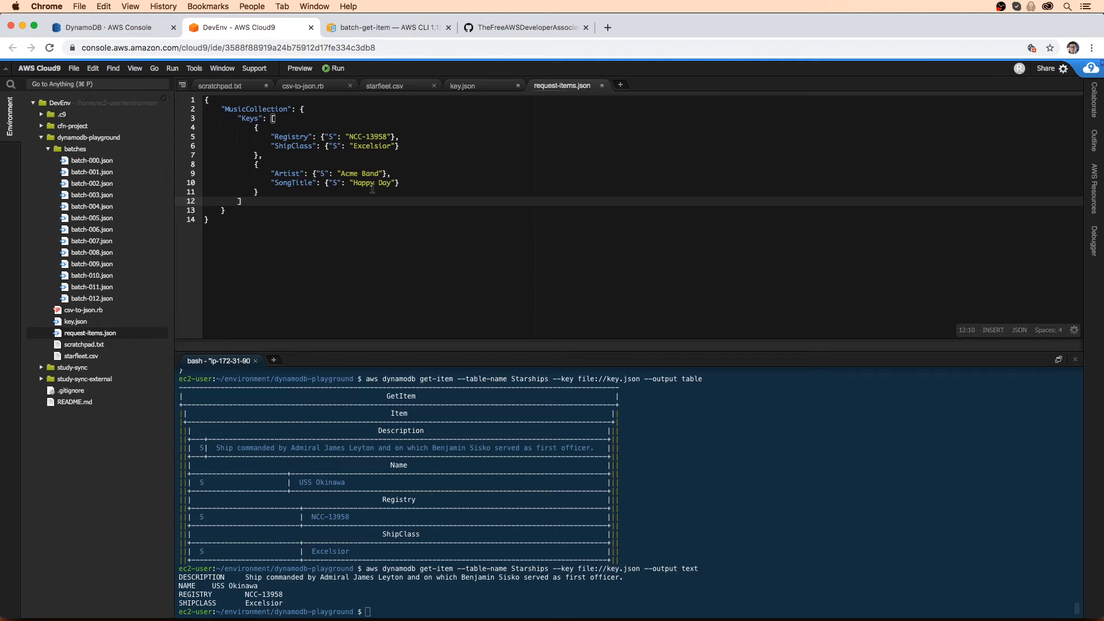
Step: Fill the second key with ShipClass Miranda and Registry NCC-1864 from the CSV
{"action": "type", "text": "Miranda"}
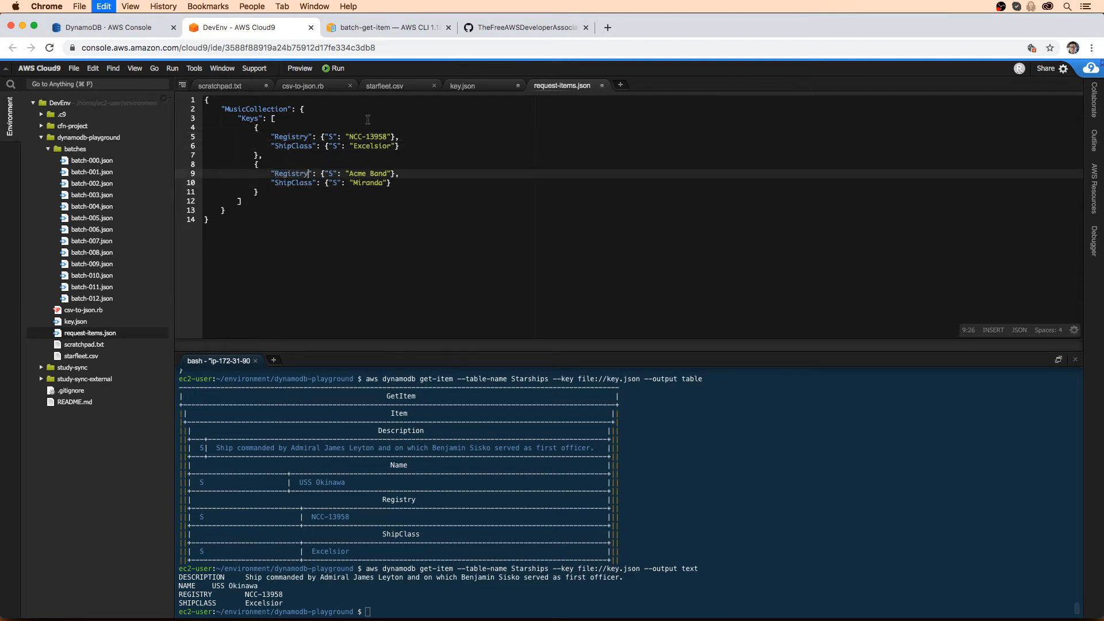
{"action": "left_click", "coordinate": [524, 27]}
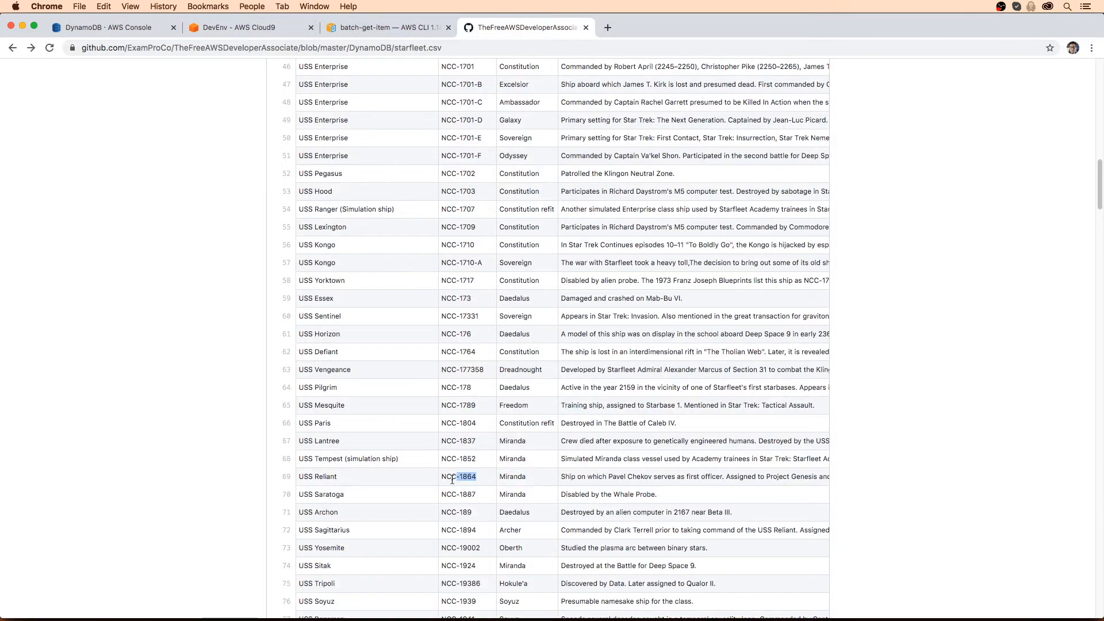
{"action": "left_click", "coordinate": [247, 28]}
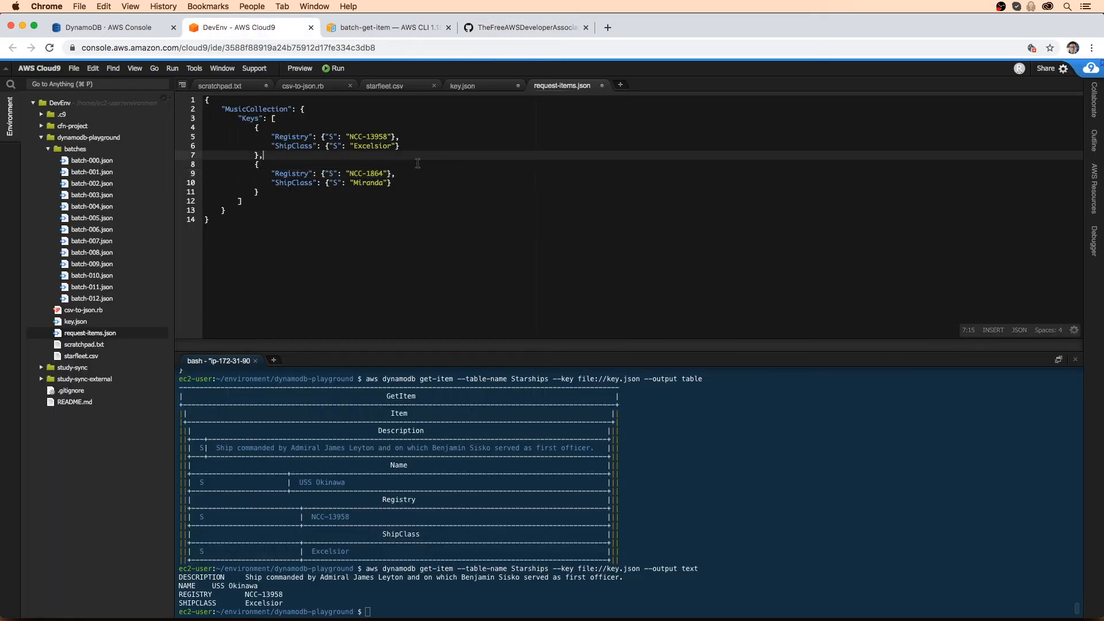
{"action": "mouse_move", "coordinate": [386, 85]}
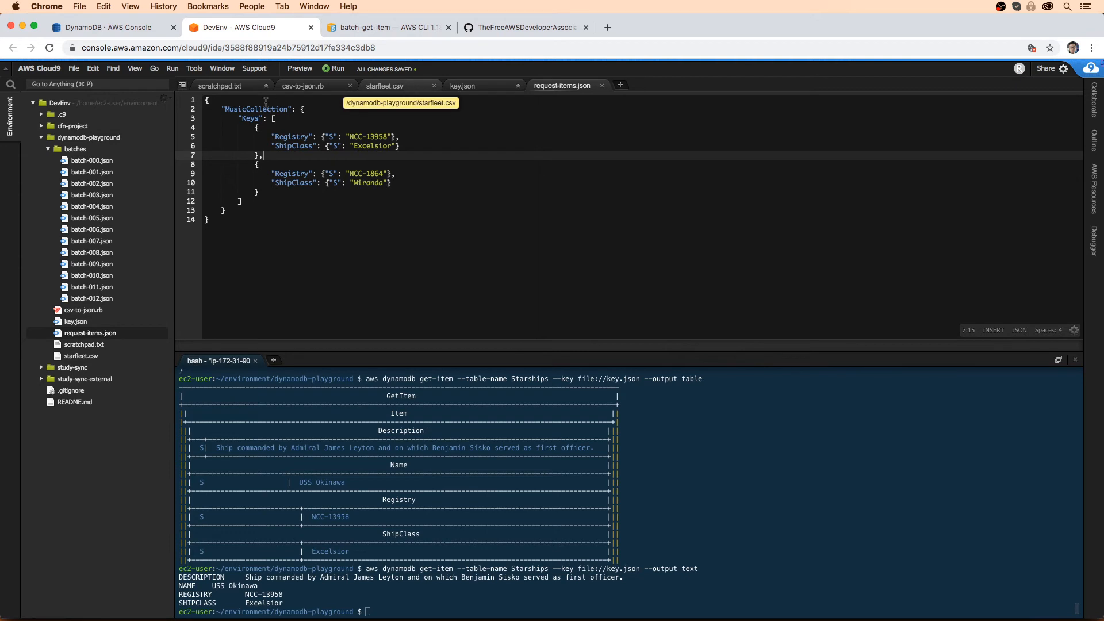
Step: Point request-items.json at the Starships table and run batch-get-item for both ships
{"action": "left_click", "coordinate": [219, 85]}
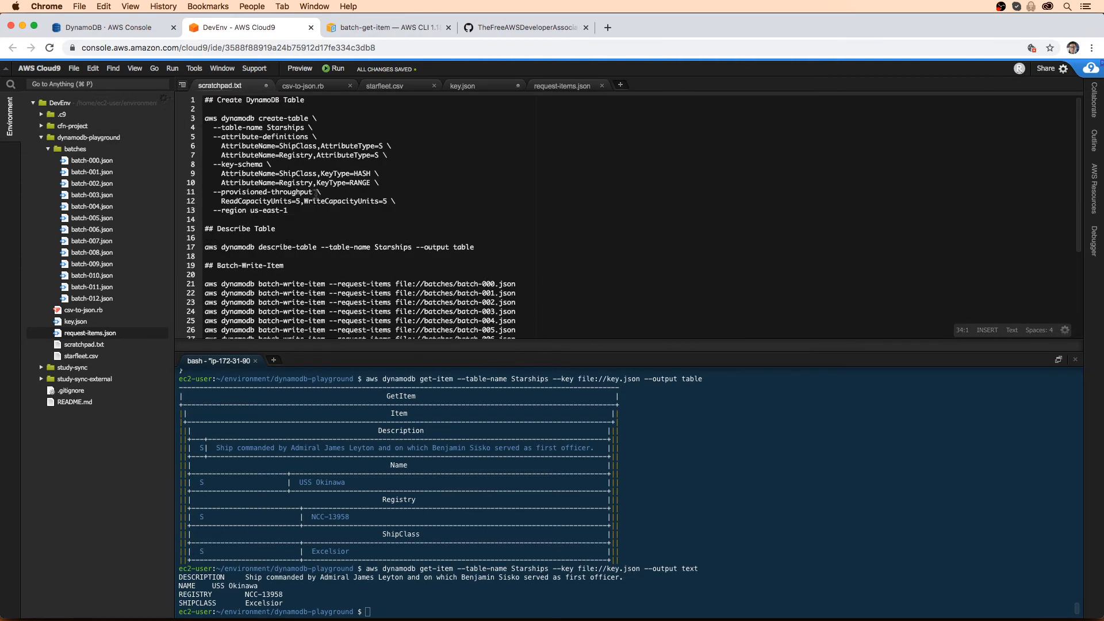
{"action": "left_click", "coordinate": [462, 85]}
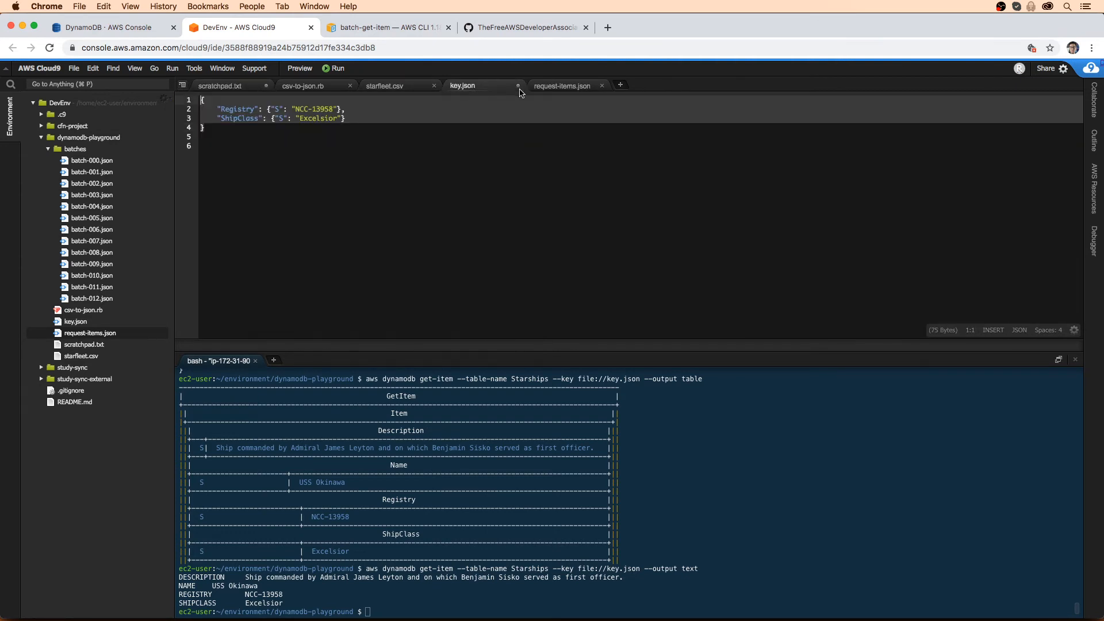
{"action": "left_click", "coordinate": [561, 85]}
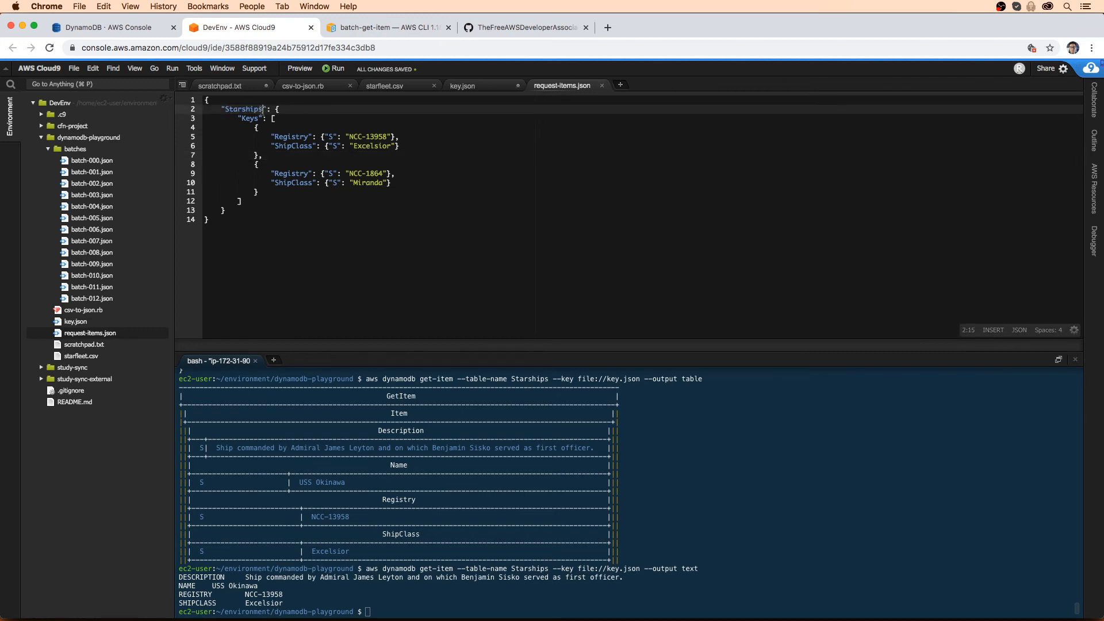
{"action": "left_click", "coordinate": [219, 85]}
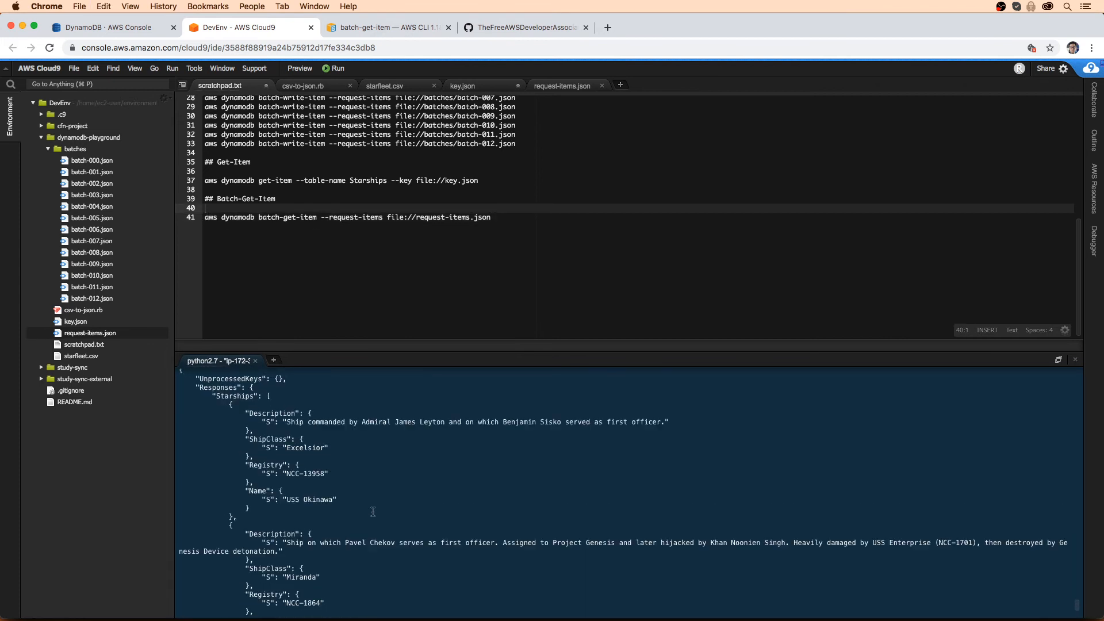
Step: Rerun batch-get-item on request-items.json with --output table, then --output text
{"action": "scroll", "scroll_direction": "down", "scroll_amount": 3}
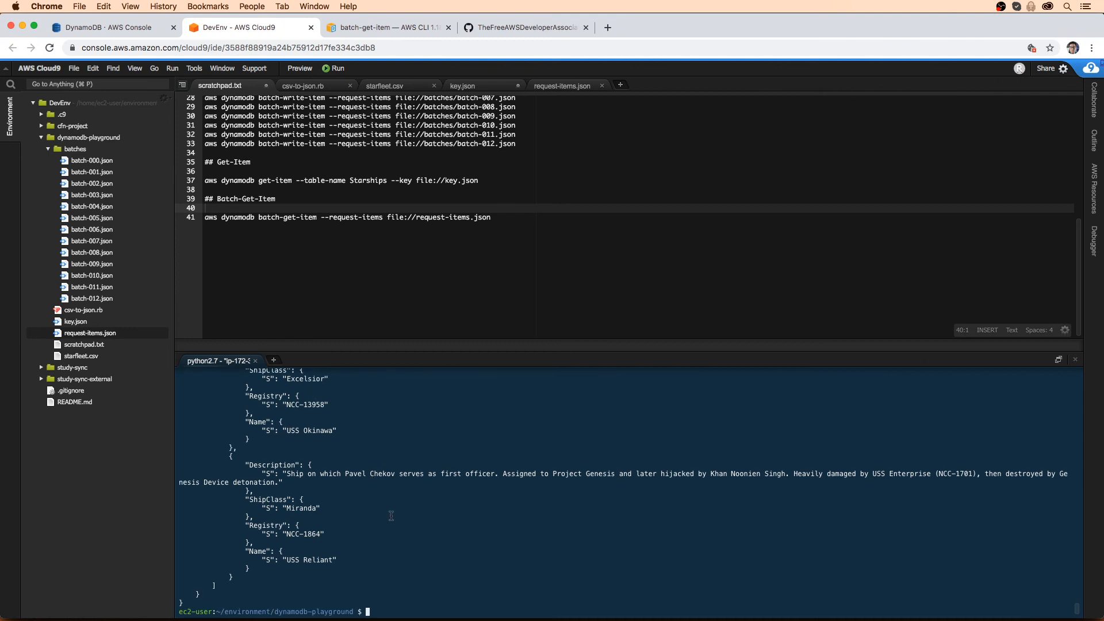
{"action": "type", "text": "aws dynamodb batch-get-item --request-items file://request-items.json --"}
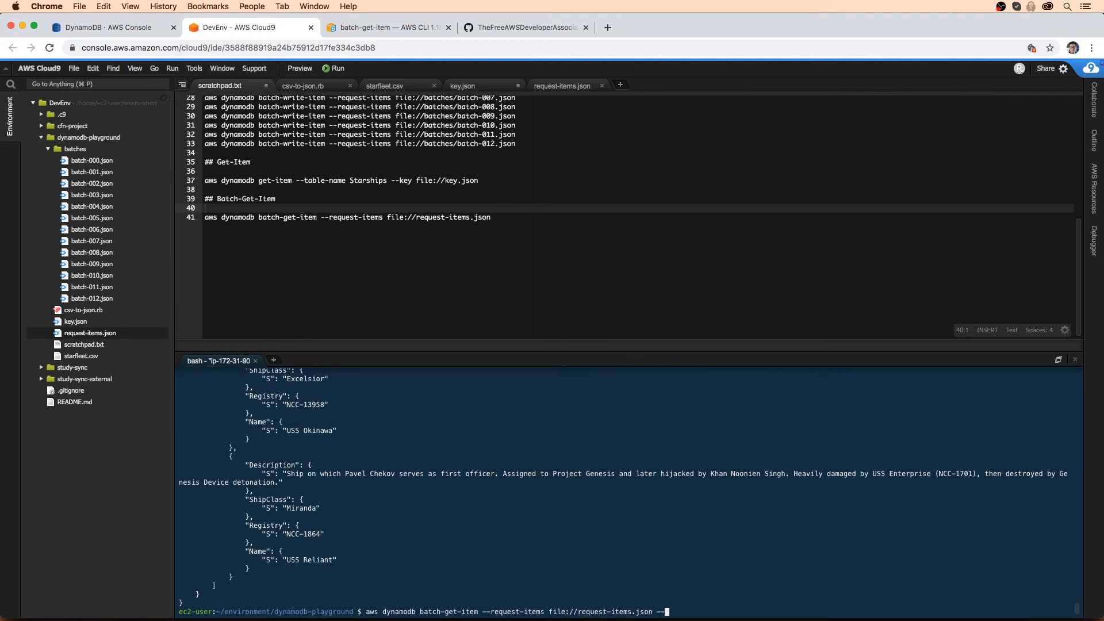
{"action": "type", "text": "--output tabl"}
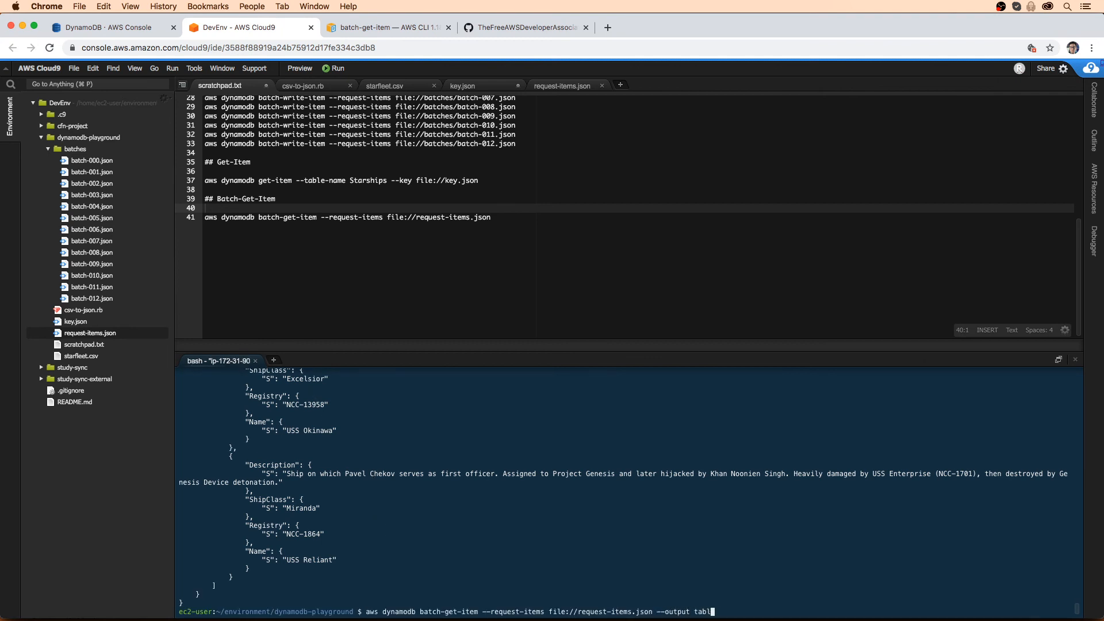
{"action": "key", "text": "Return"}
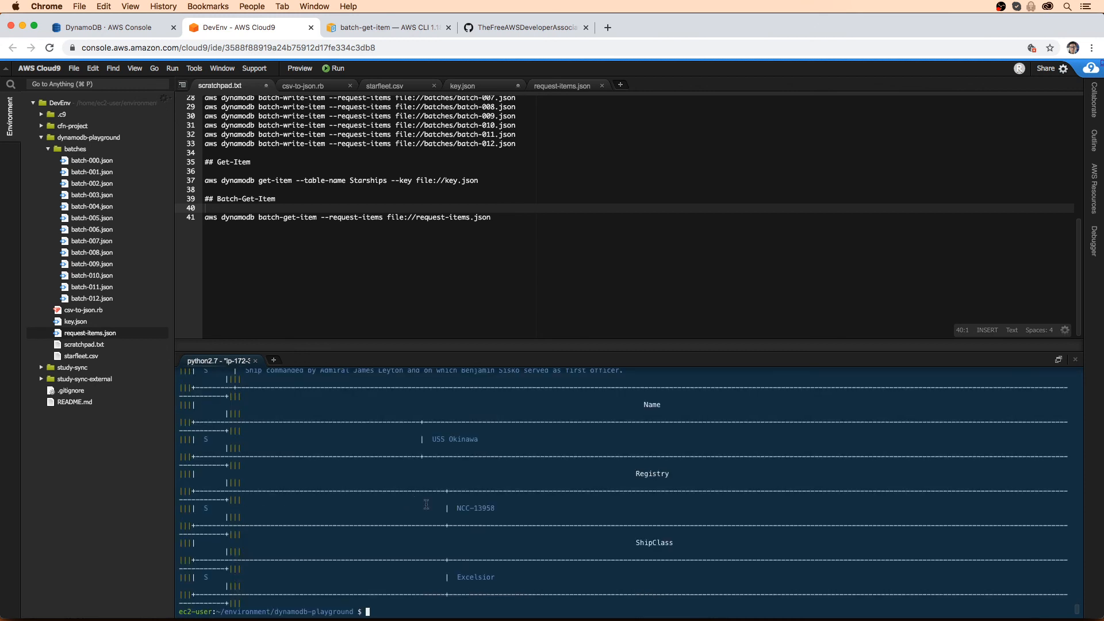
{"action": "type", "text": "aws dynamodb batch-get-item --request-items file://request-items.json --output ta"}
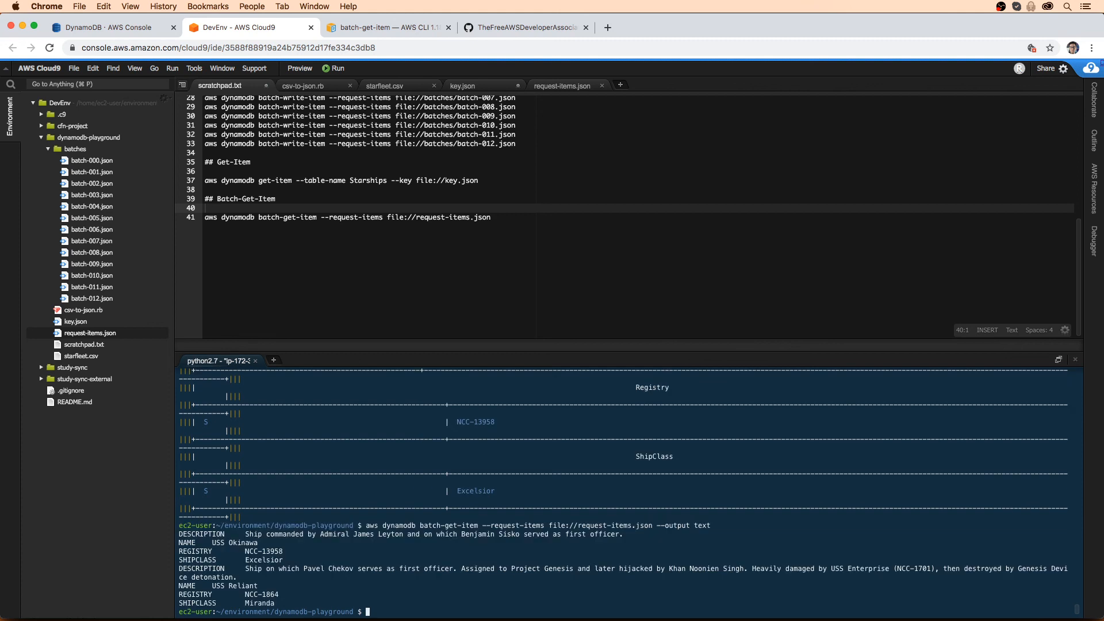
{"action": "mouse_move", "coordinate": [380, 337]}
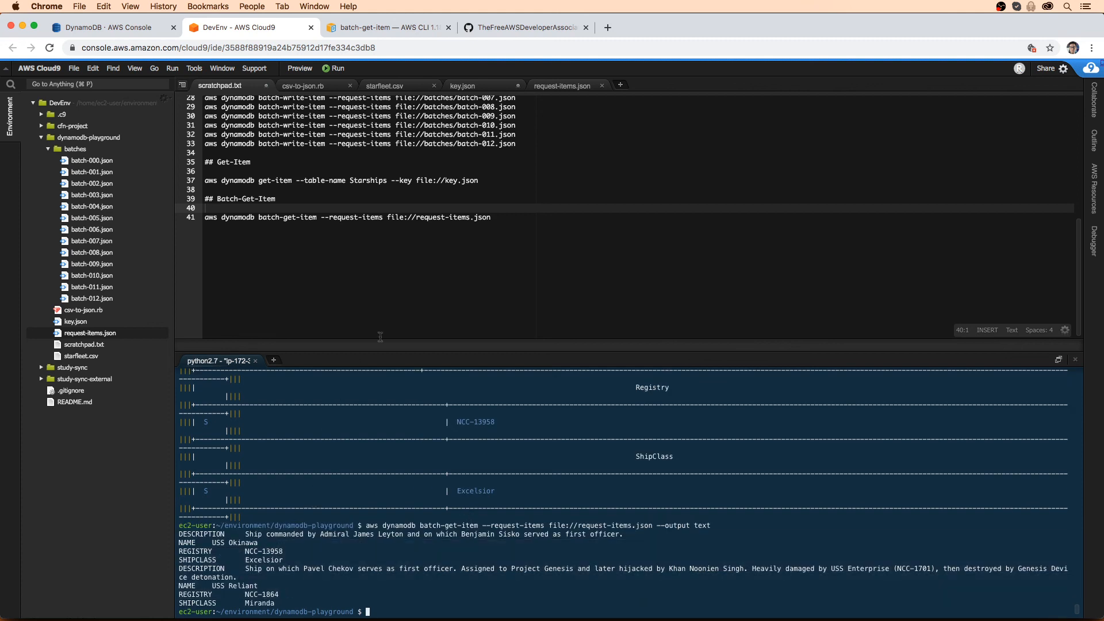